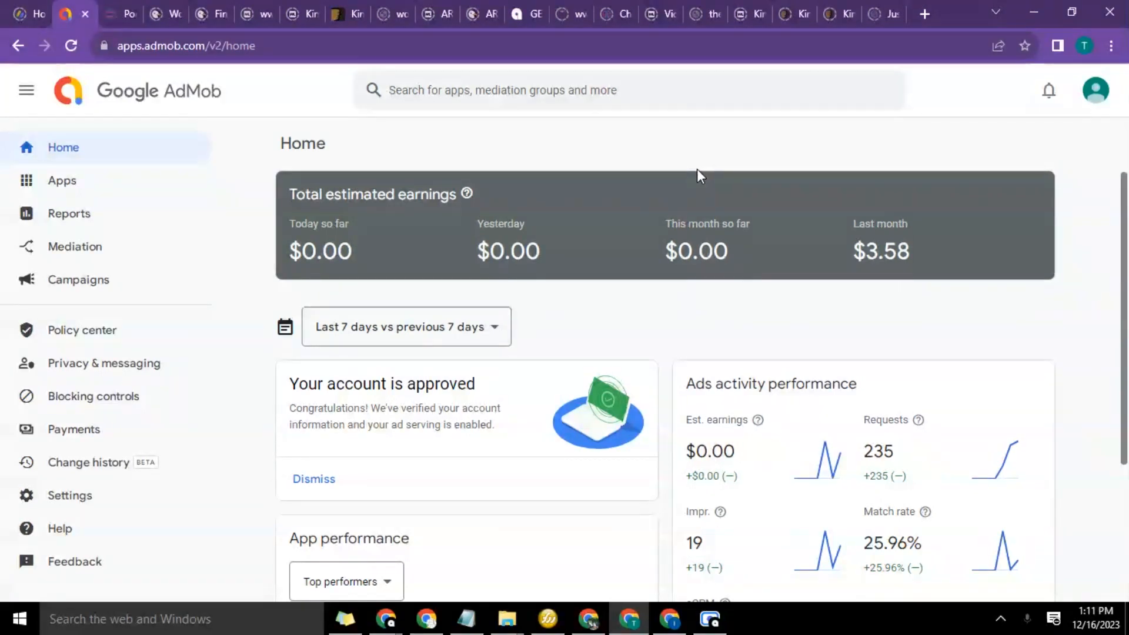
pyautogui.moveTo(597, 222)
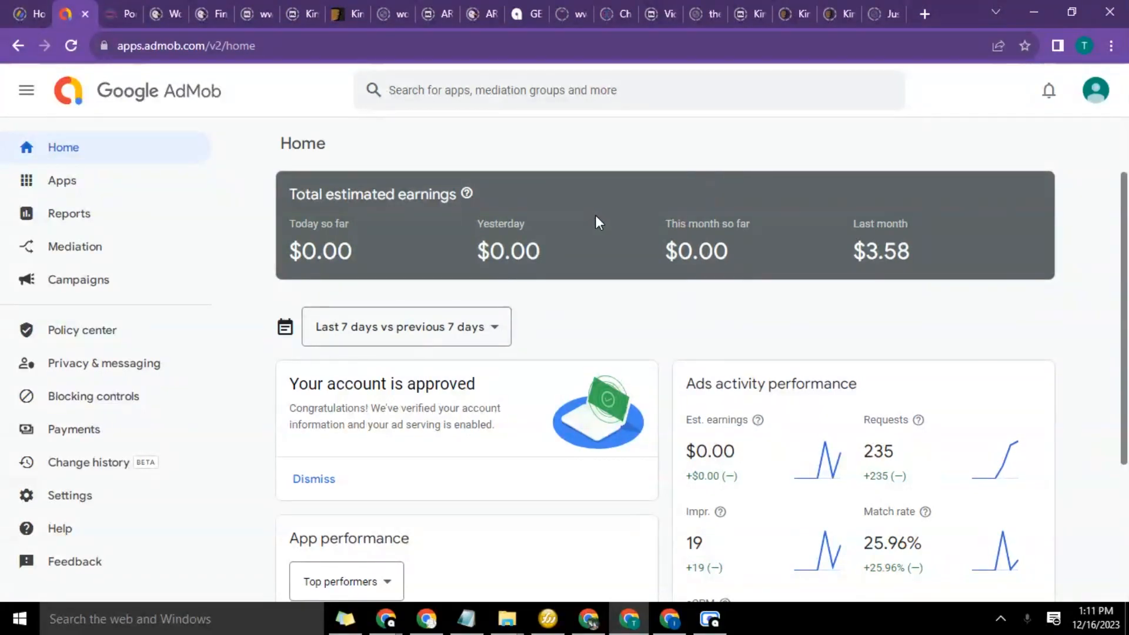
# Start a new app with Android as platform and 'No' for listed on a supported store
pyautogui.scroll(-3)
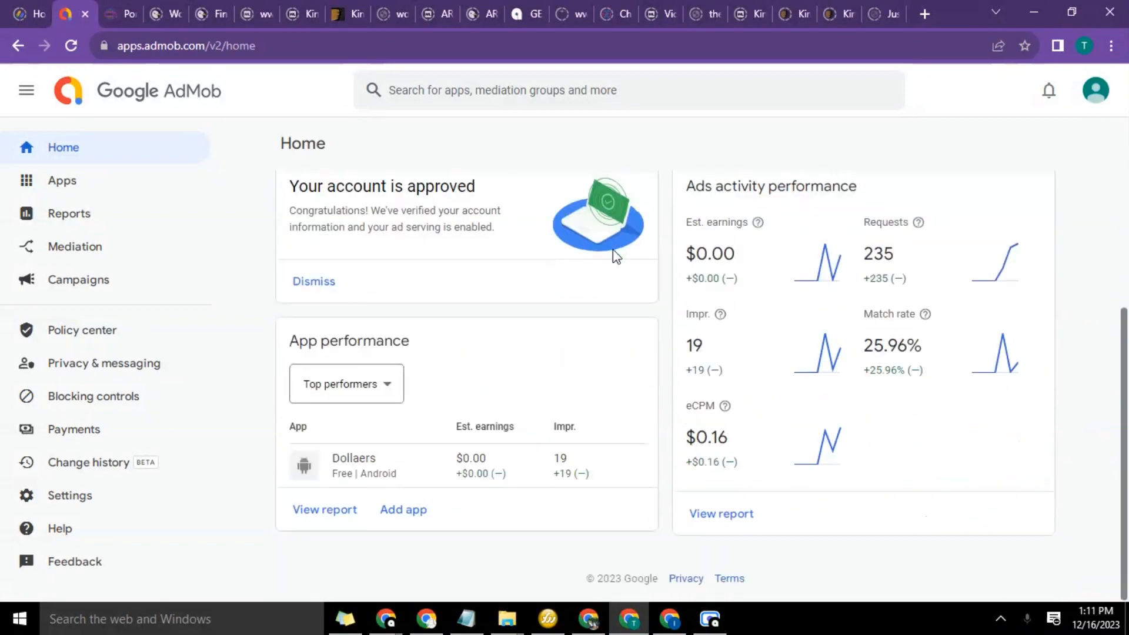
pyautogui.moveTo(601, 261)
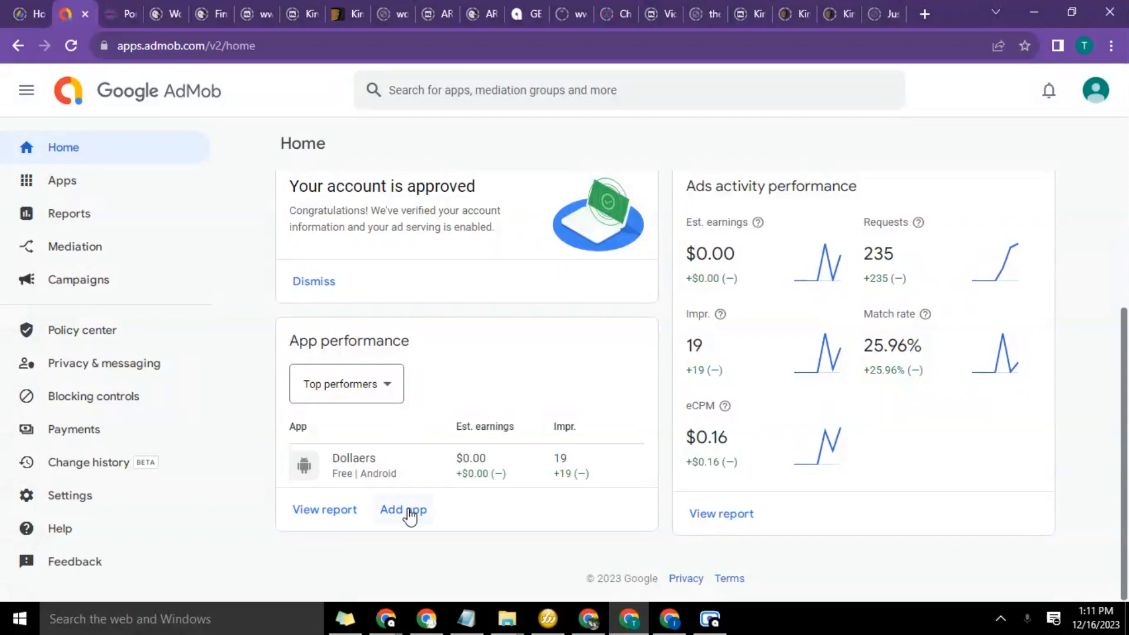
pyautogui.click(402, 509)
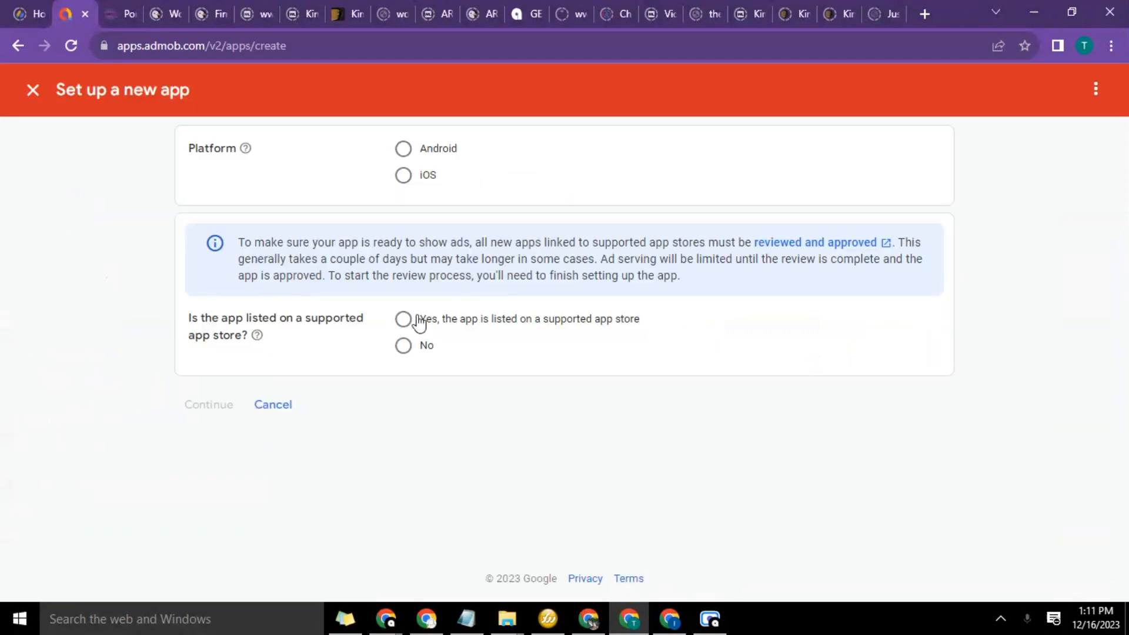
pyautogui.moveTo(303, 184)
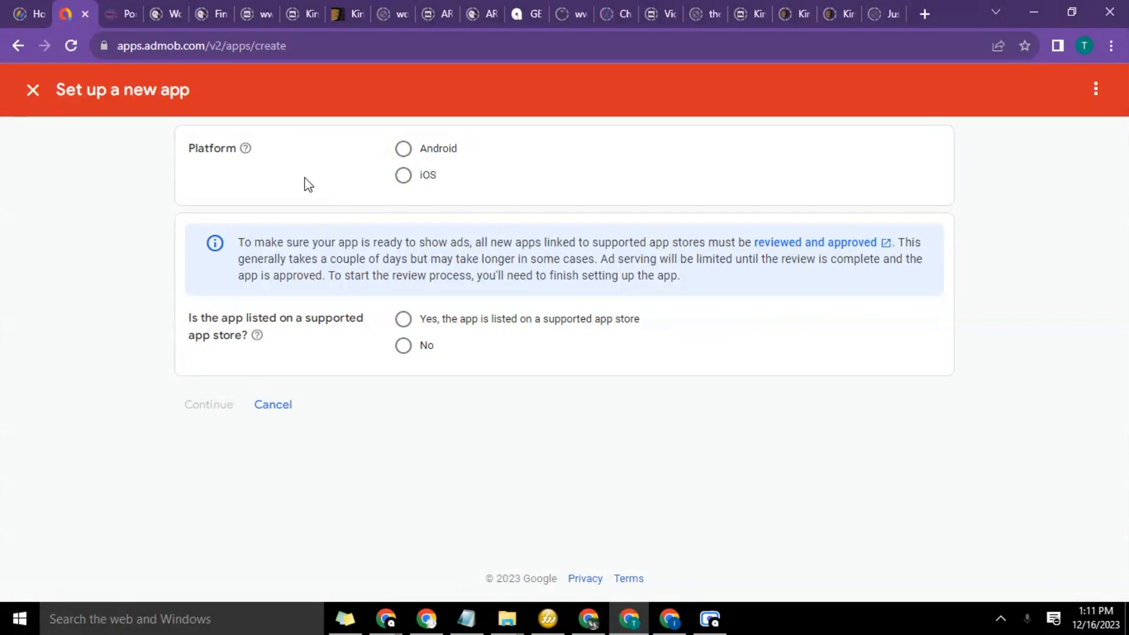
pyautogui.click(403, 148)
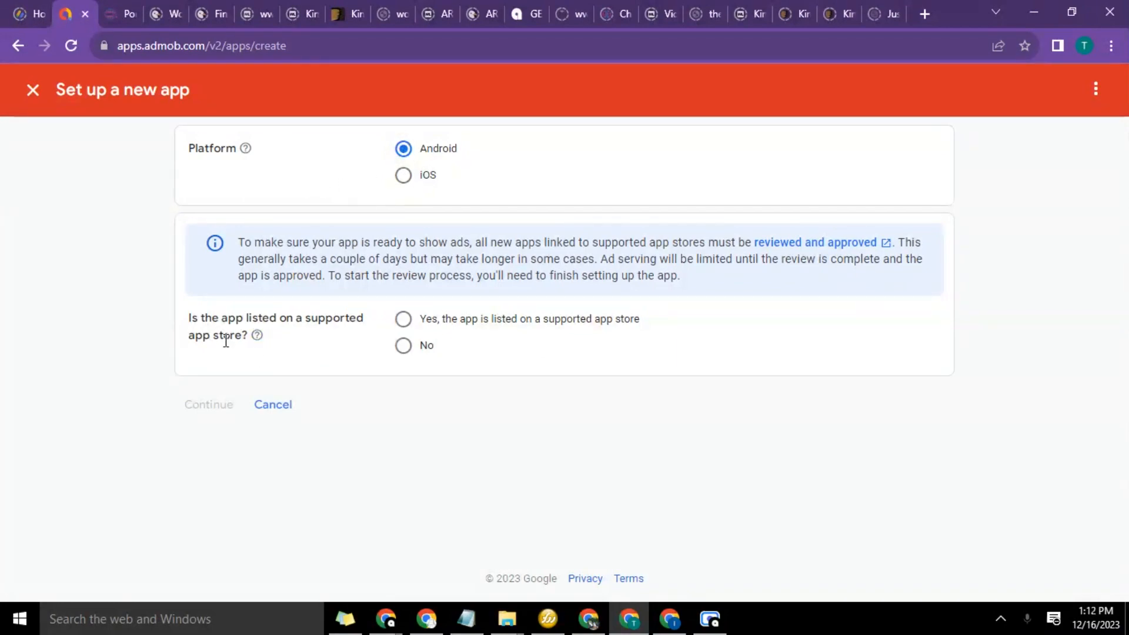
pyautogui.click(403, 344)
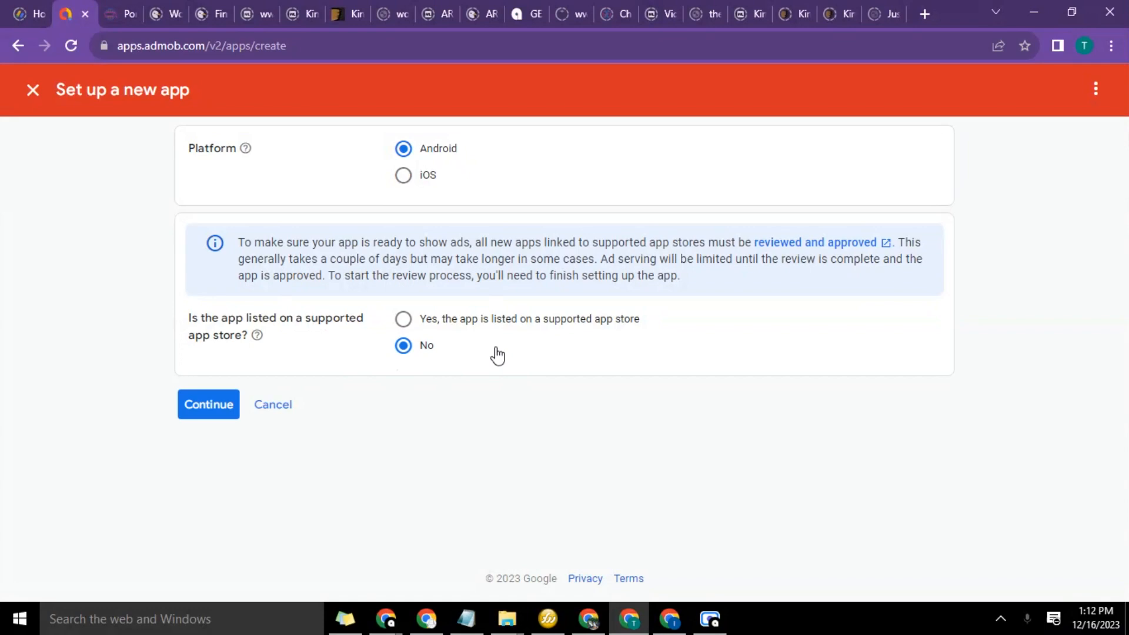
pyautogui.moveTo(523, 395)
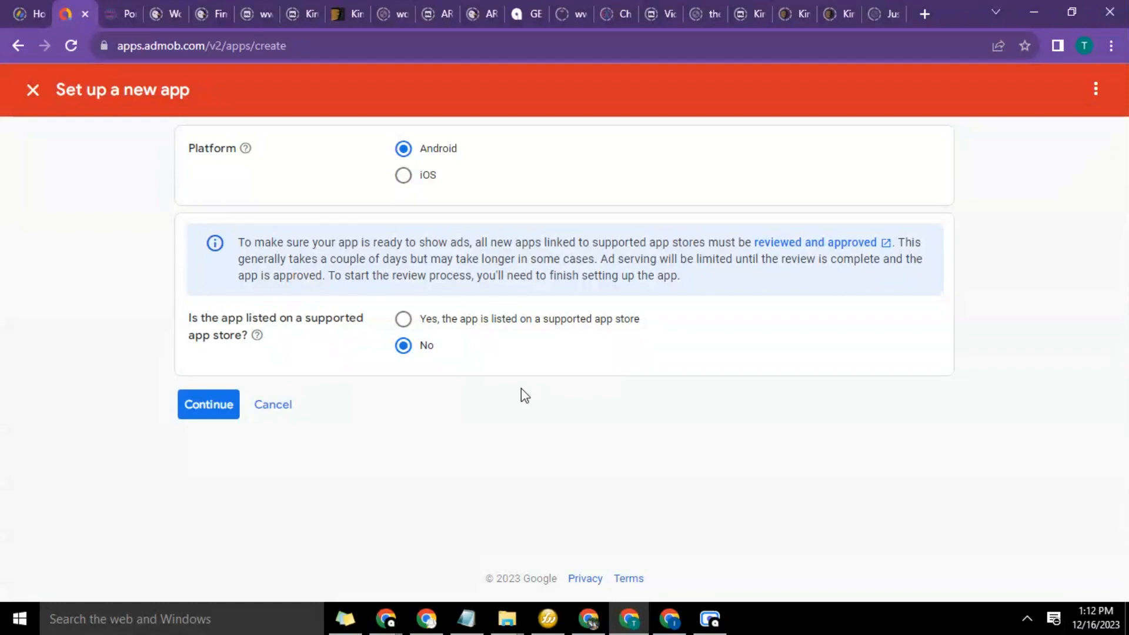
pyautogui.moveTo(398, 422)
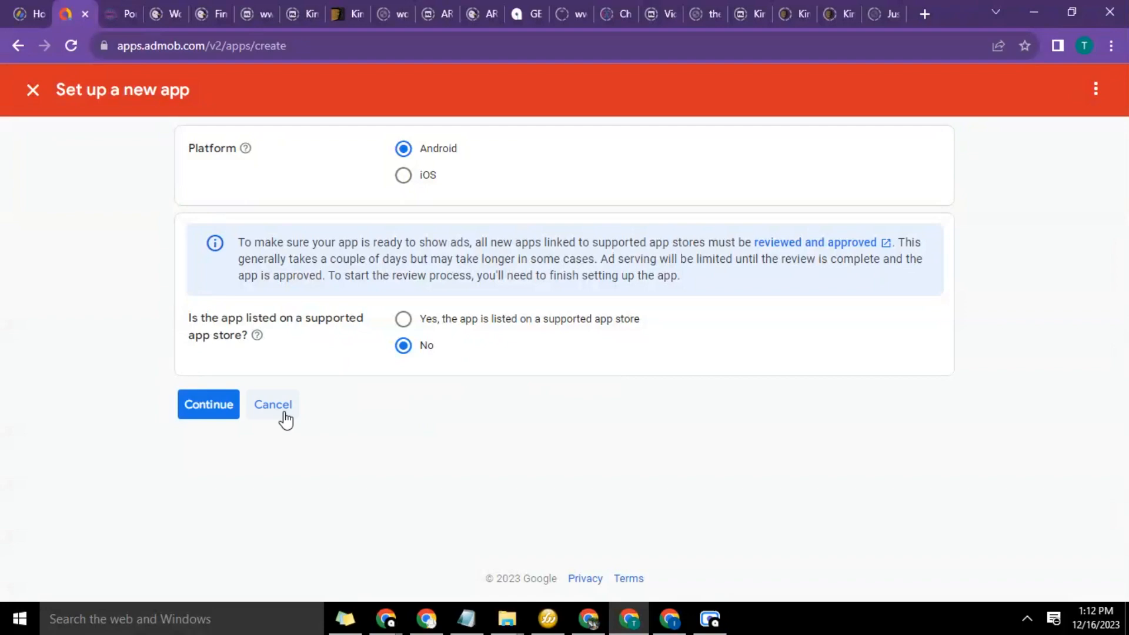
# Cancel the new app setup and switch to the existing Dollaers app's overview
pyautogui.click(272, 403)
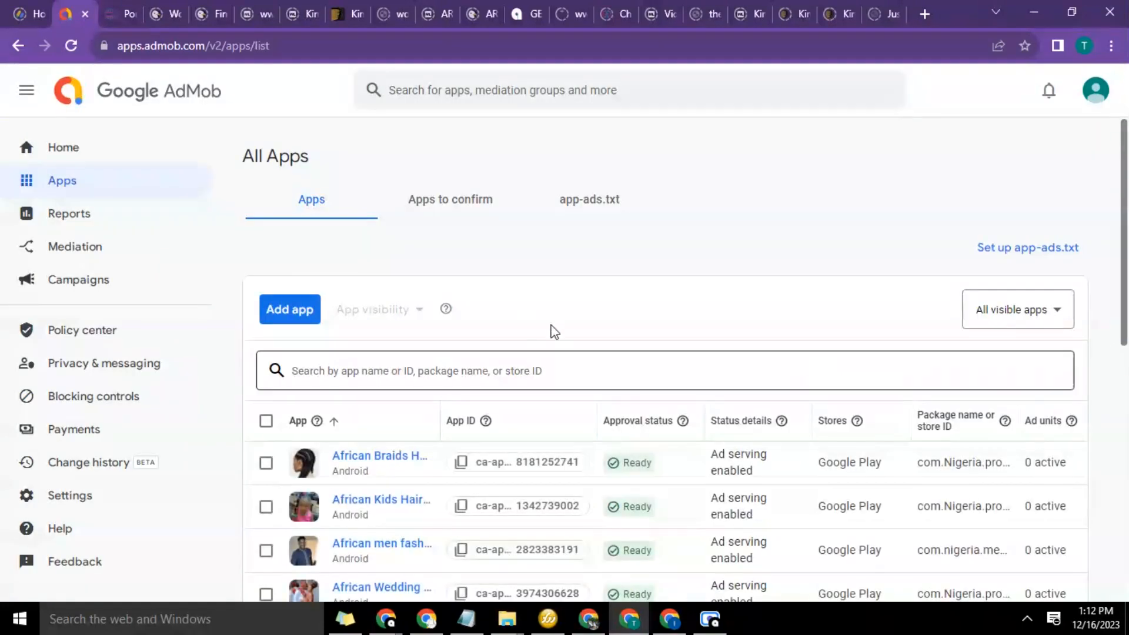
pyautogui.scroll(-3)
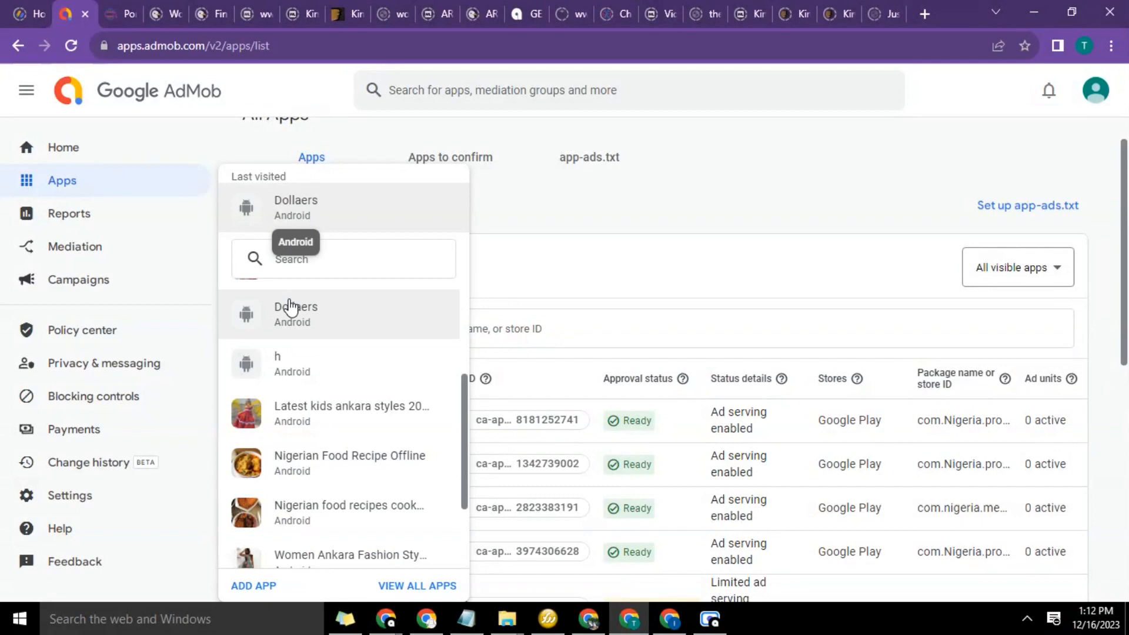
pyautogui.click(296, 313)
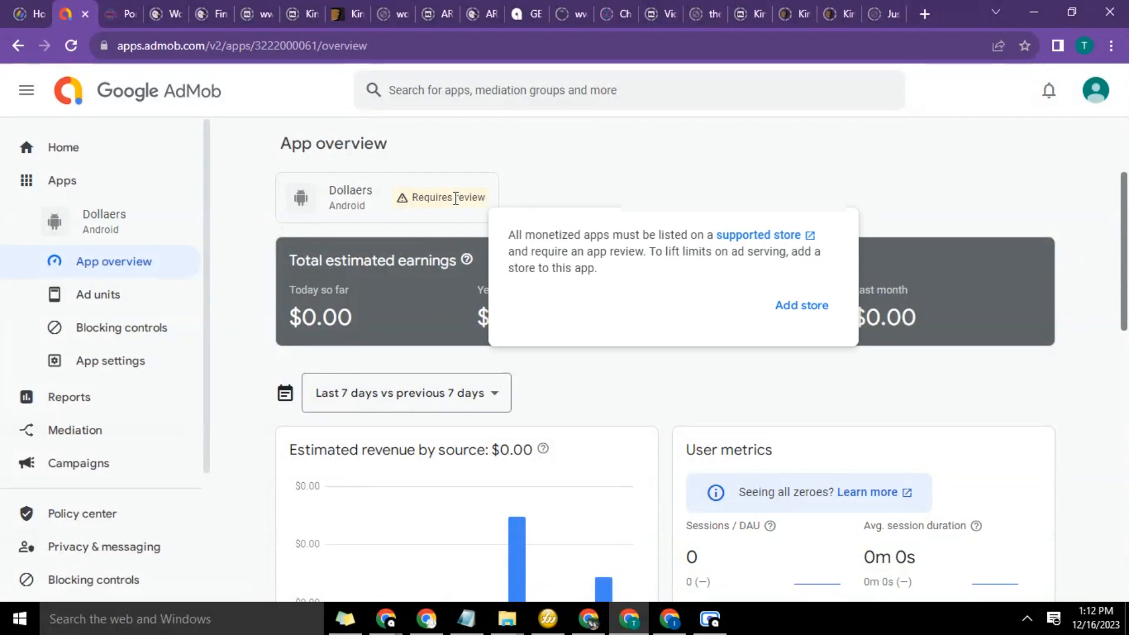
pyautogui.moveTo(556, 268)
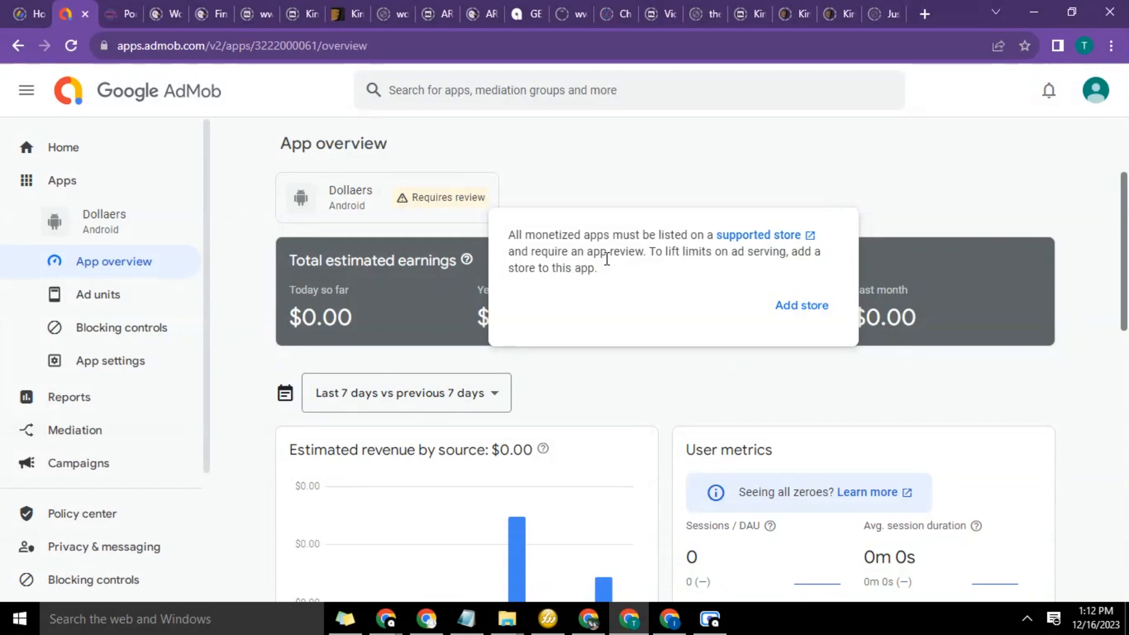
pyautogui.moveTo(669, 288)
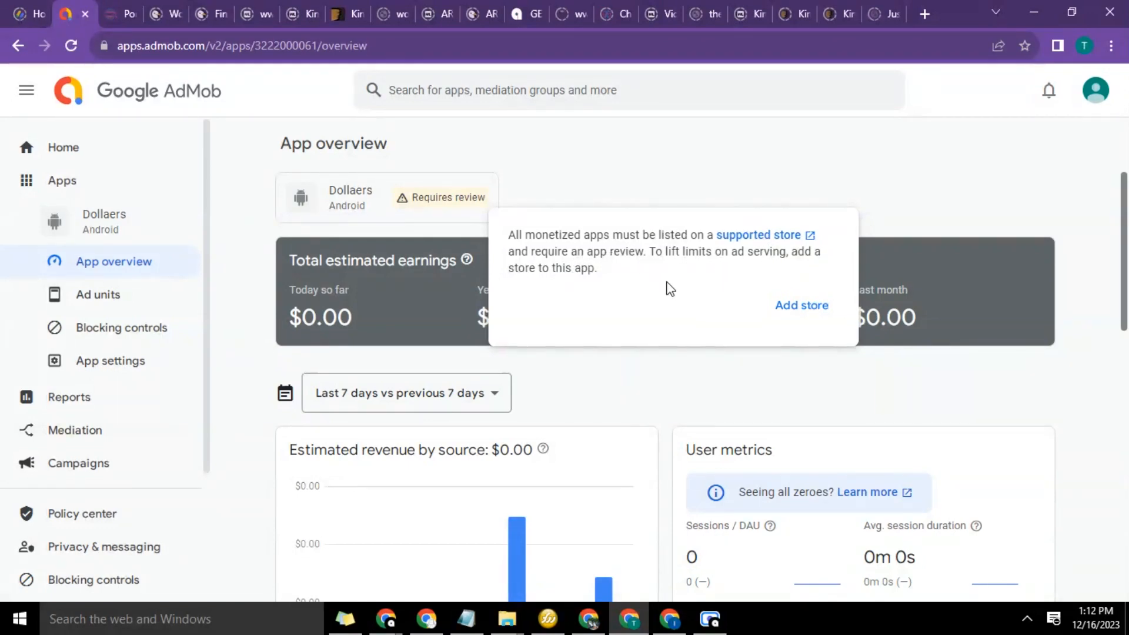
# Begin adding a store and search Google Play for 'Dollaers'
pyautogui.click(801, 306)
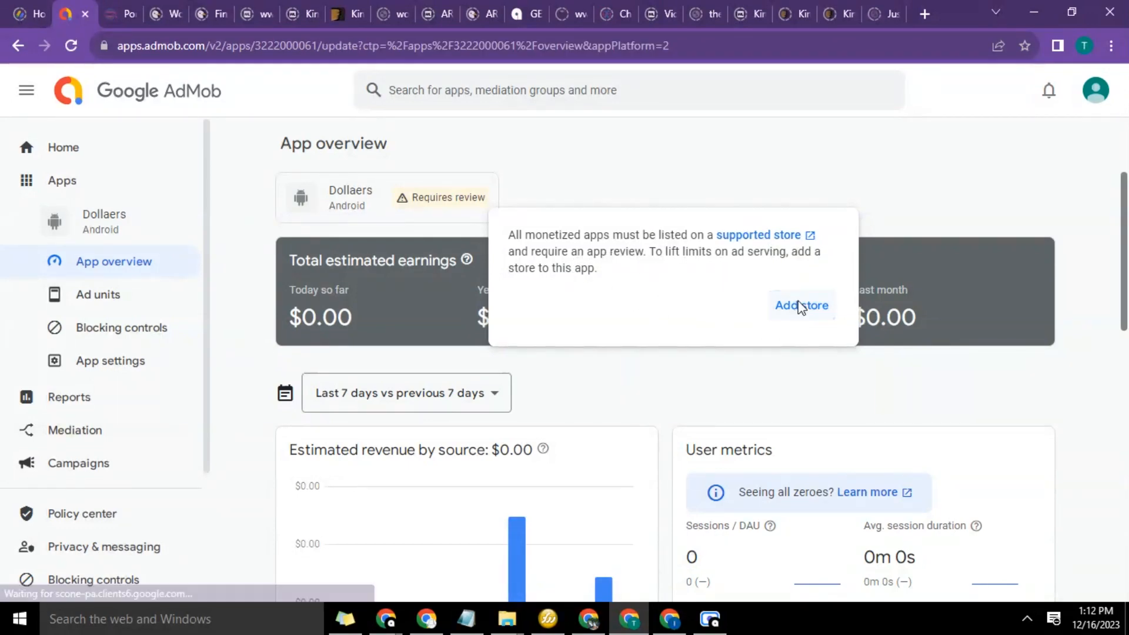
pyautogui.click(801, 305)
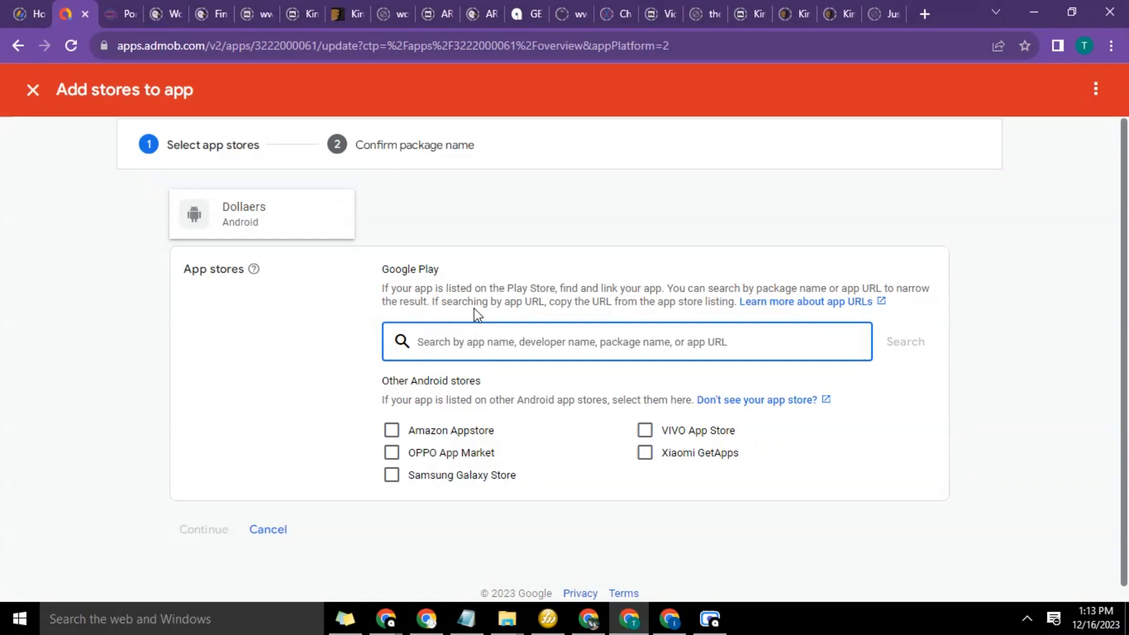
pyautogui.moveTo(475, 306)
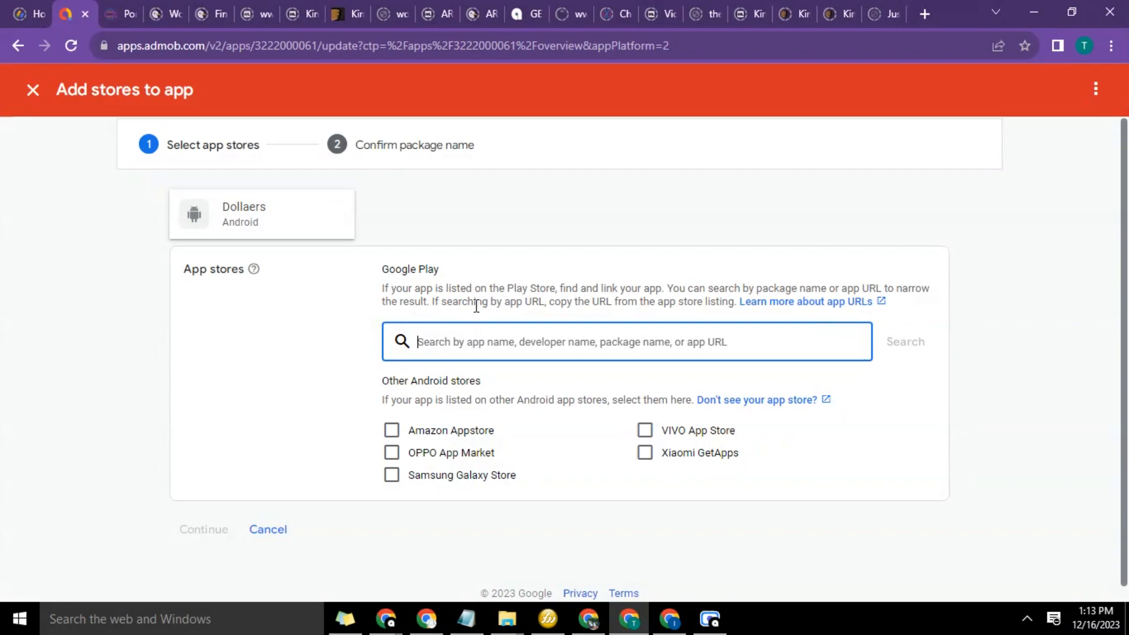
pyautogui.write('Doll')
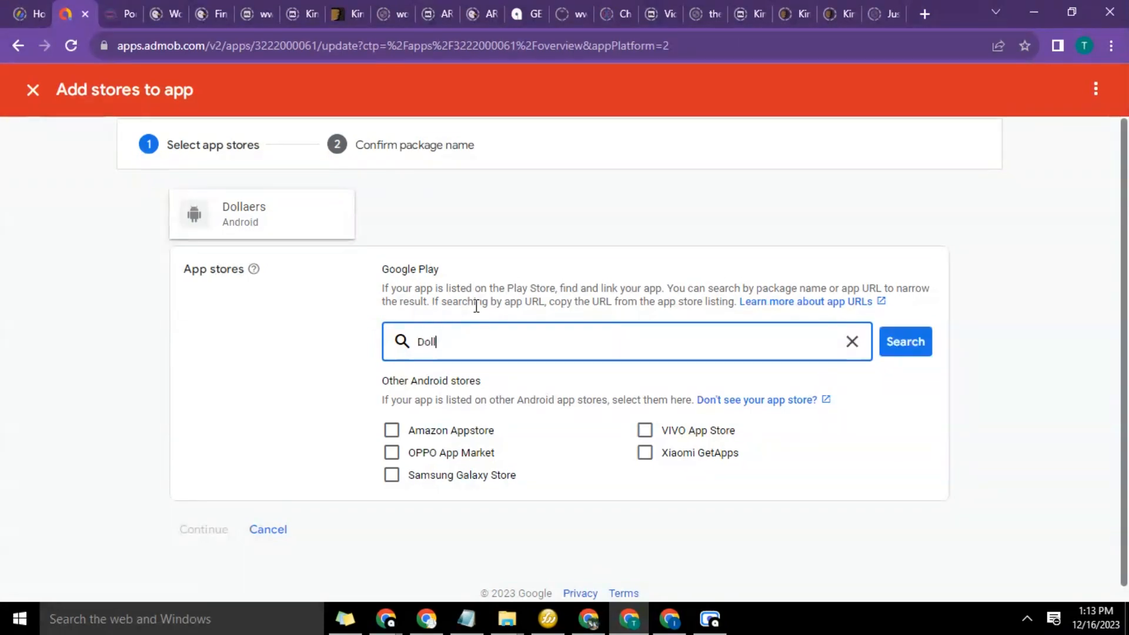
pyautogui.write('aers')
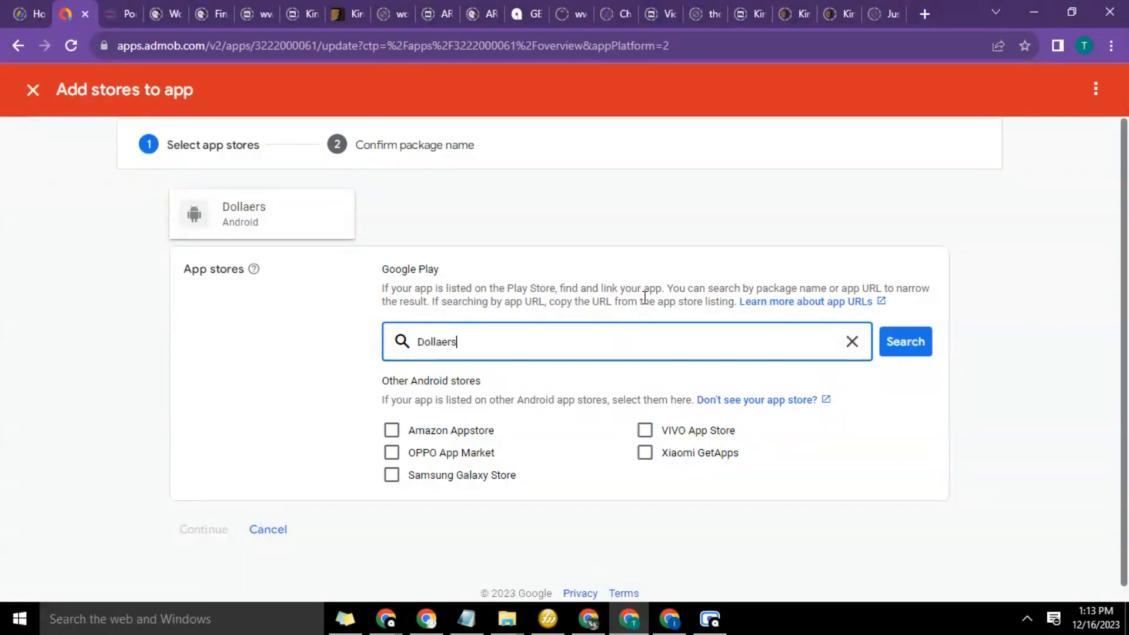
# Link the 'Dollaers - Earn in Dollars' Google Play listing to the app
pyautogui.click(904, 341)
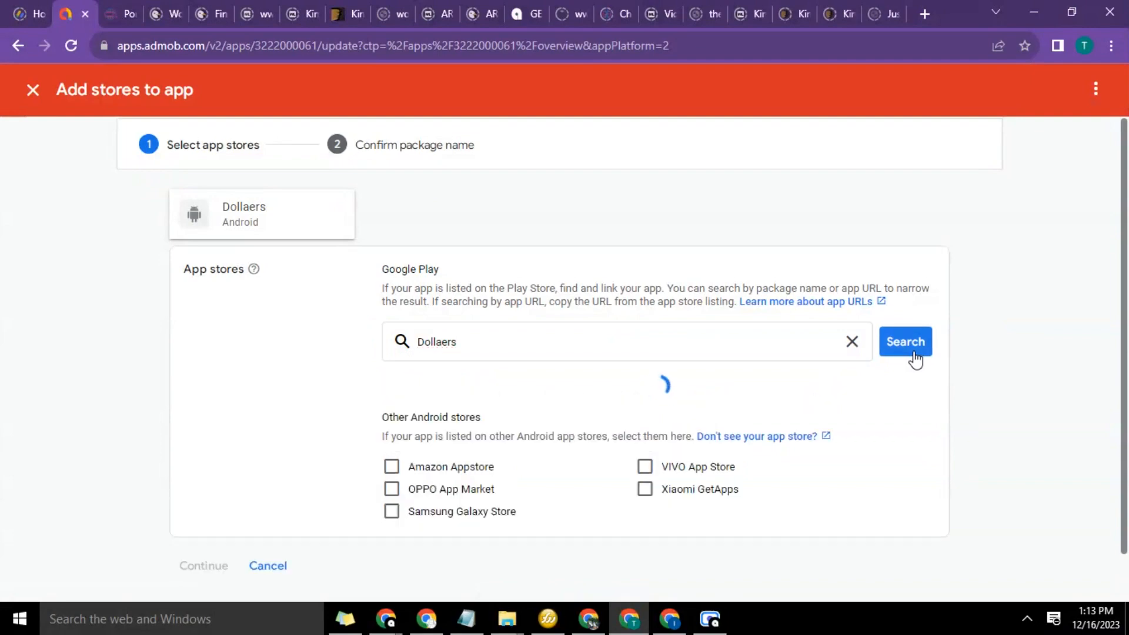
pyautogui.click(905, 341)
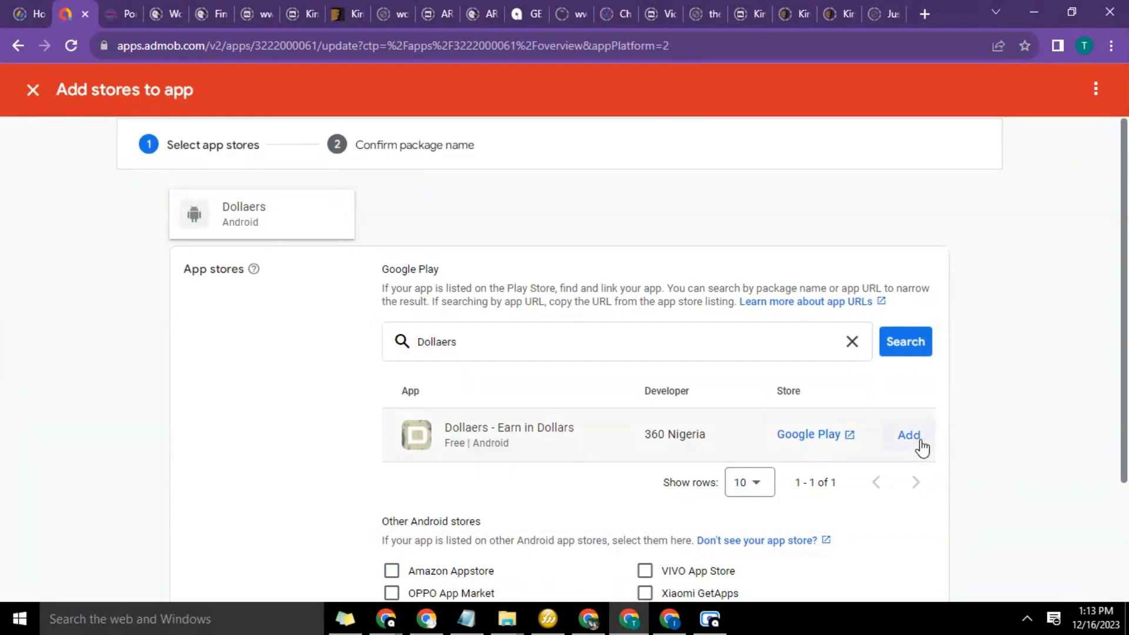
pyautogui.click(909, 433)
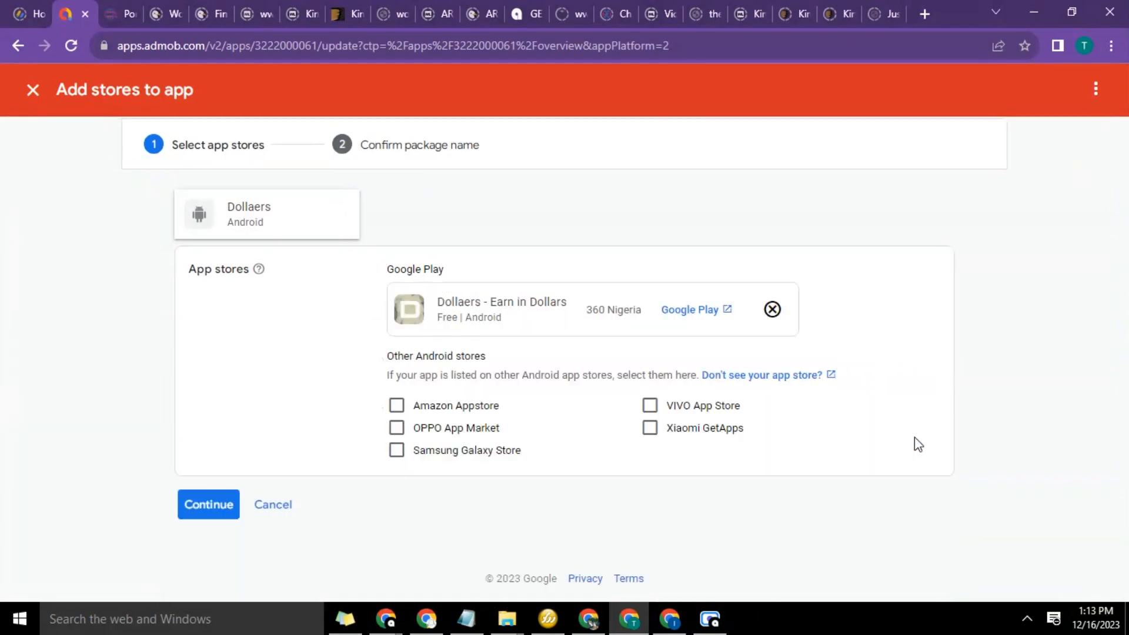
pyautogui.moveTo(524, 288)
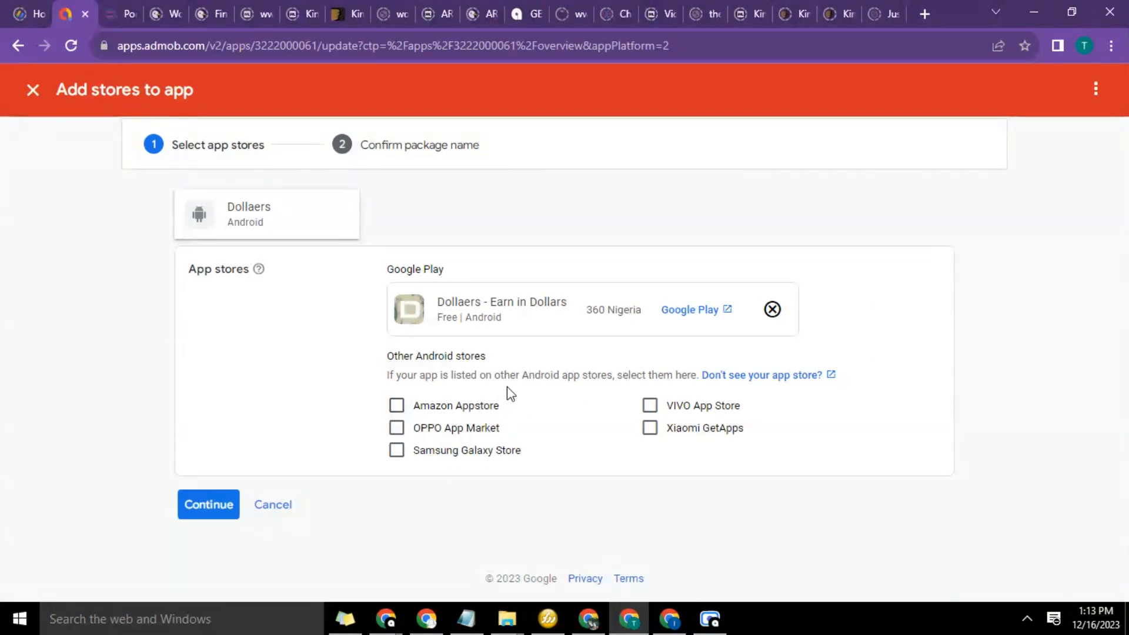
pyautogui.moveTo(489, 424)
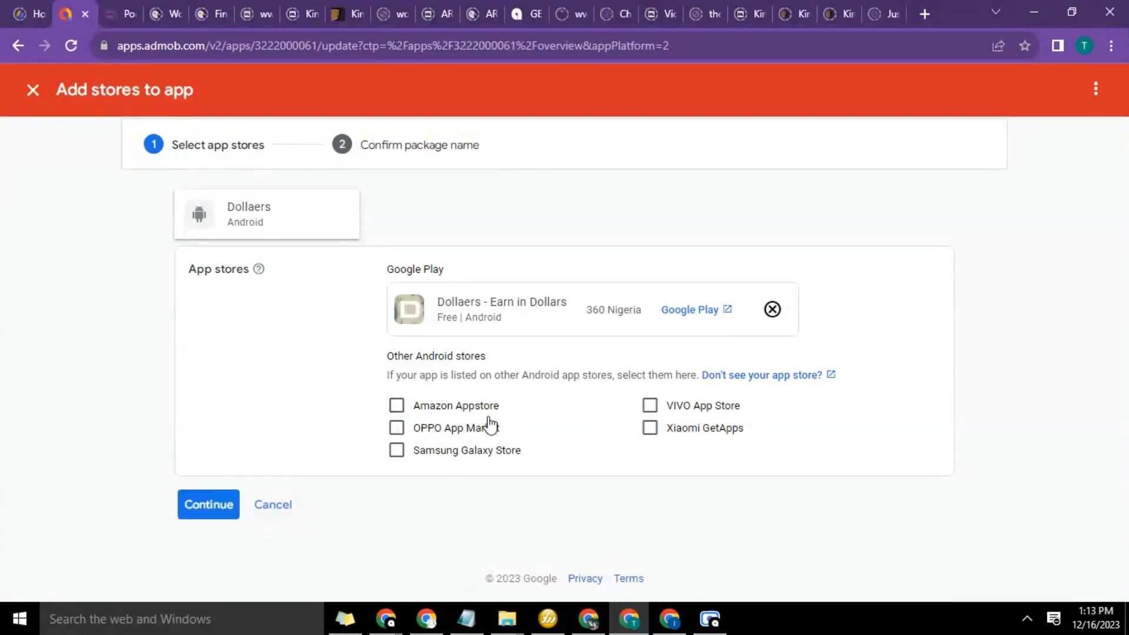
pyautogui.moveTo(585, 348)
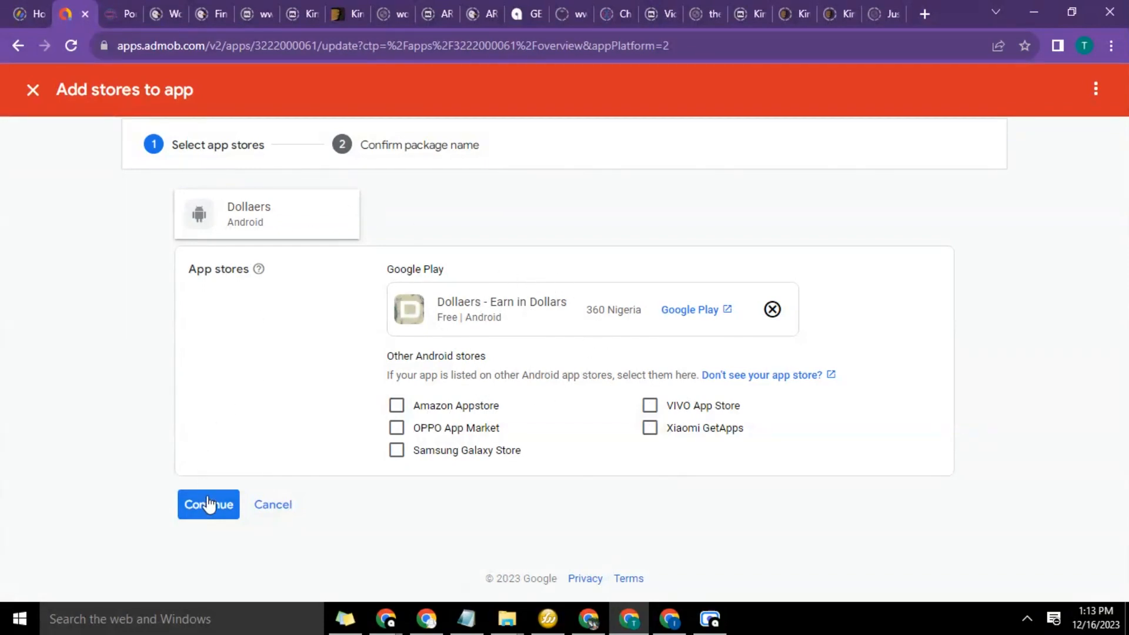
# Confirm package name com.dollaers.app and save the store link
pyautogui.click(208, 504)
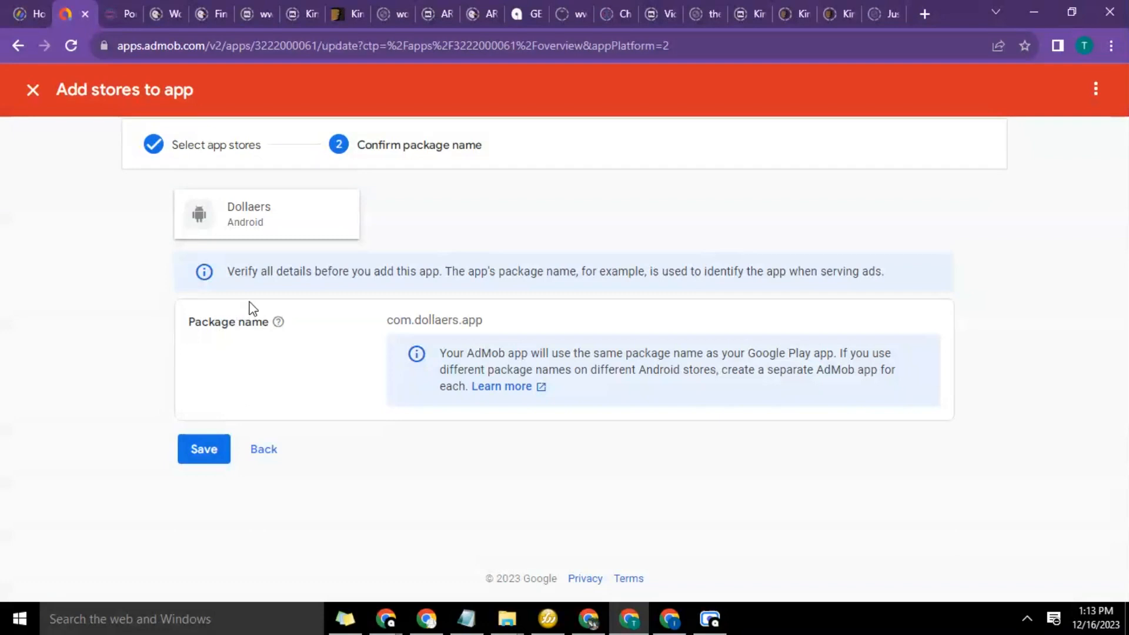
pyautogui.moveTo(463, 292)
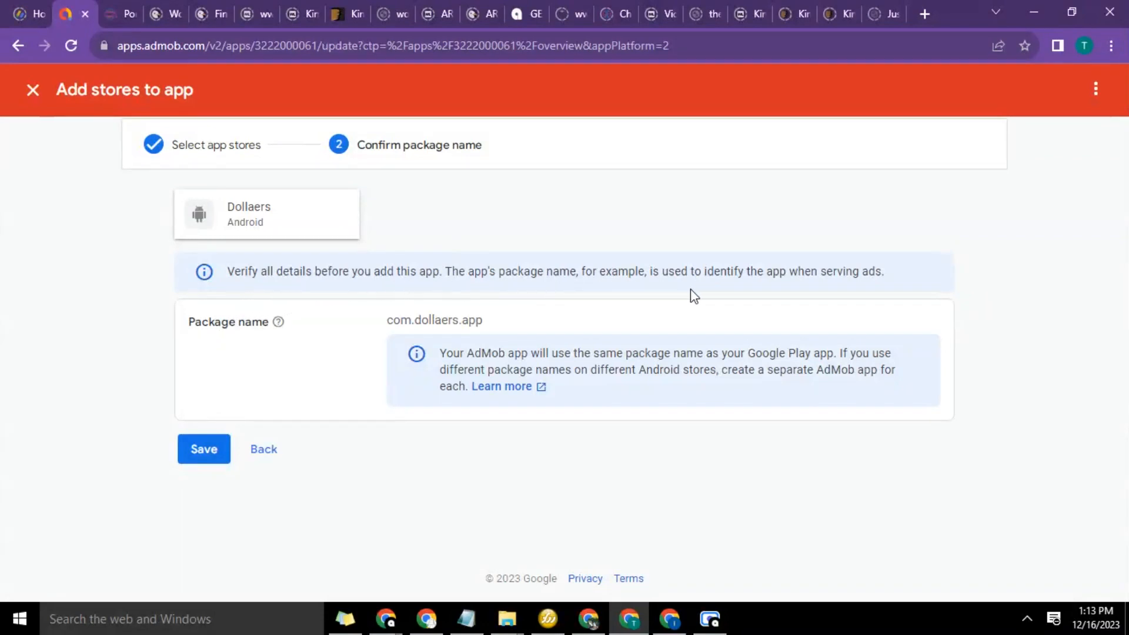
pyautogui.moveTo(353, 404)
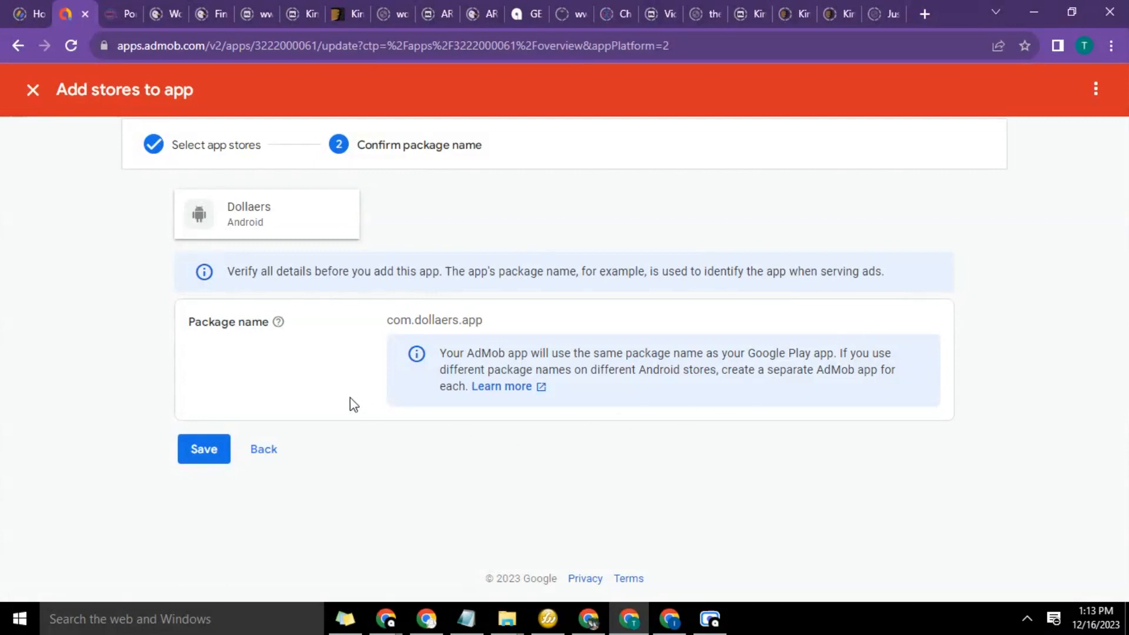
pyautogui.moveTo(452, 335)
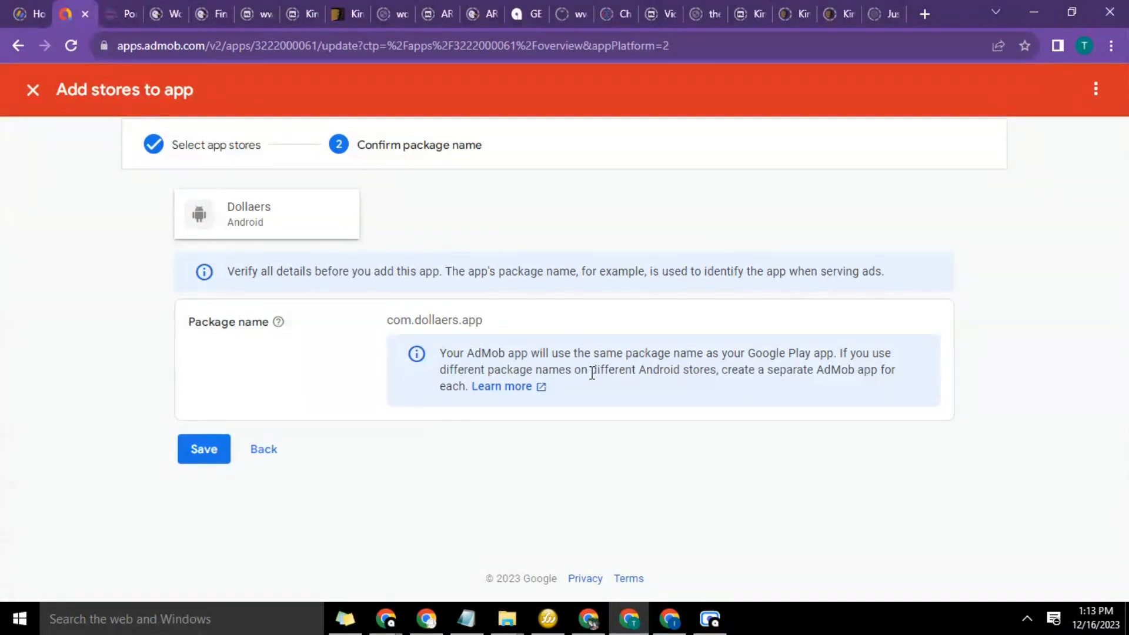
pyautogui.moveTo(651, 396)
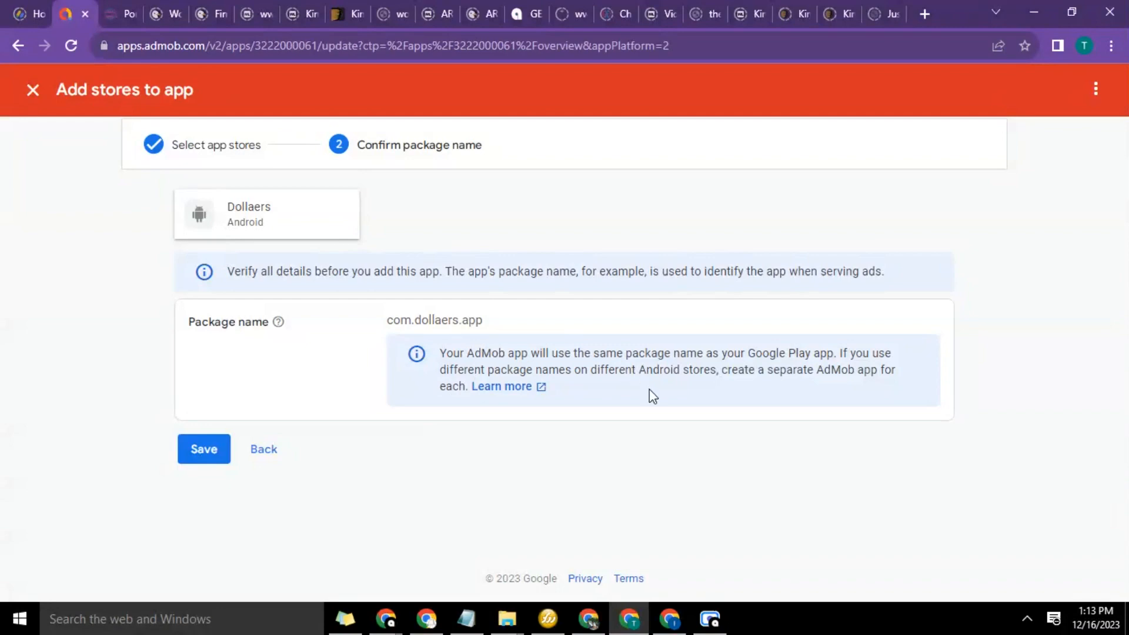
pyautogui.moveTo(543, 427)
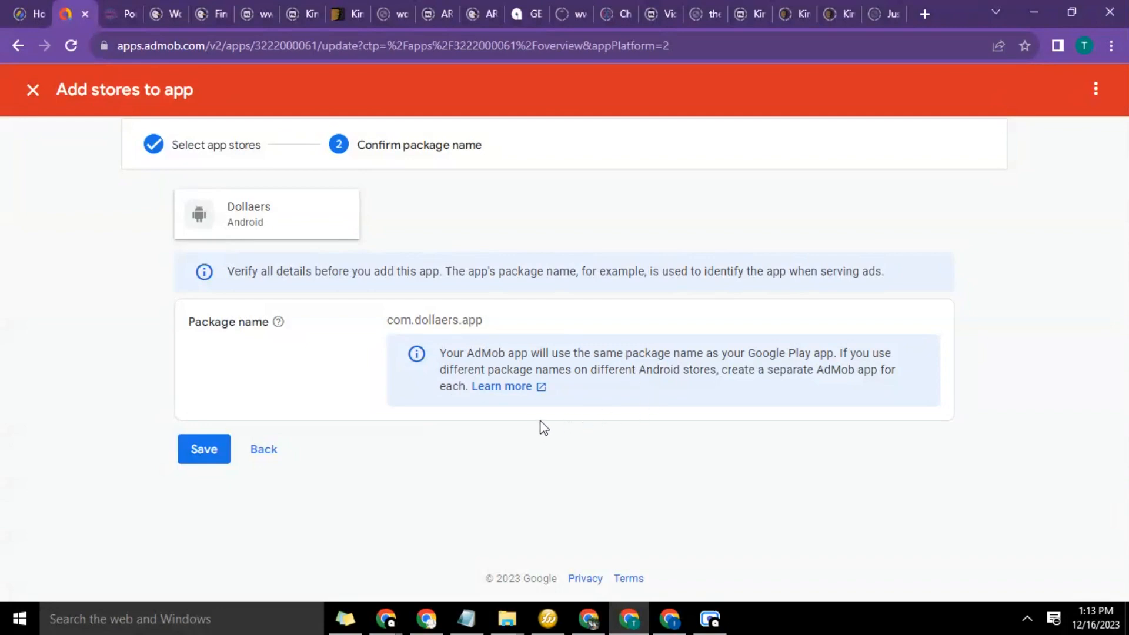
pyautogui.moveTo(884, 395)
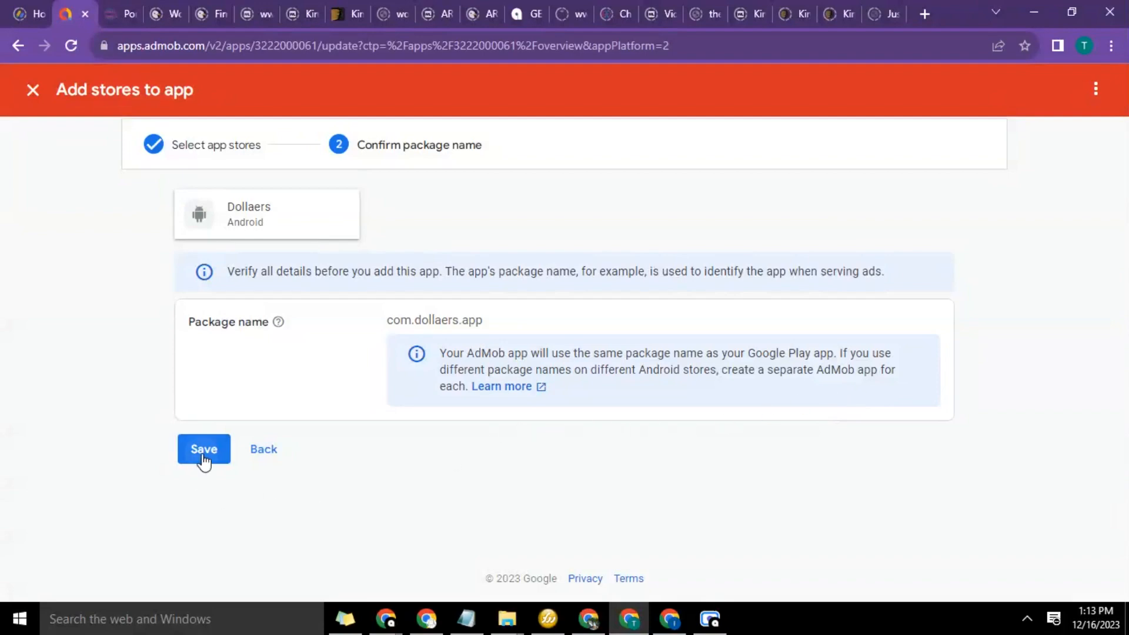
pyautogui.click(203, 448)
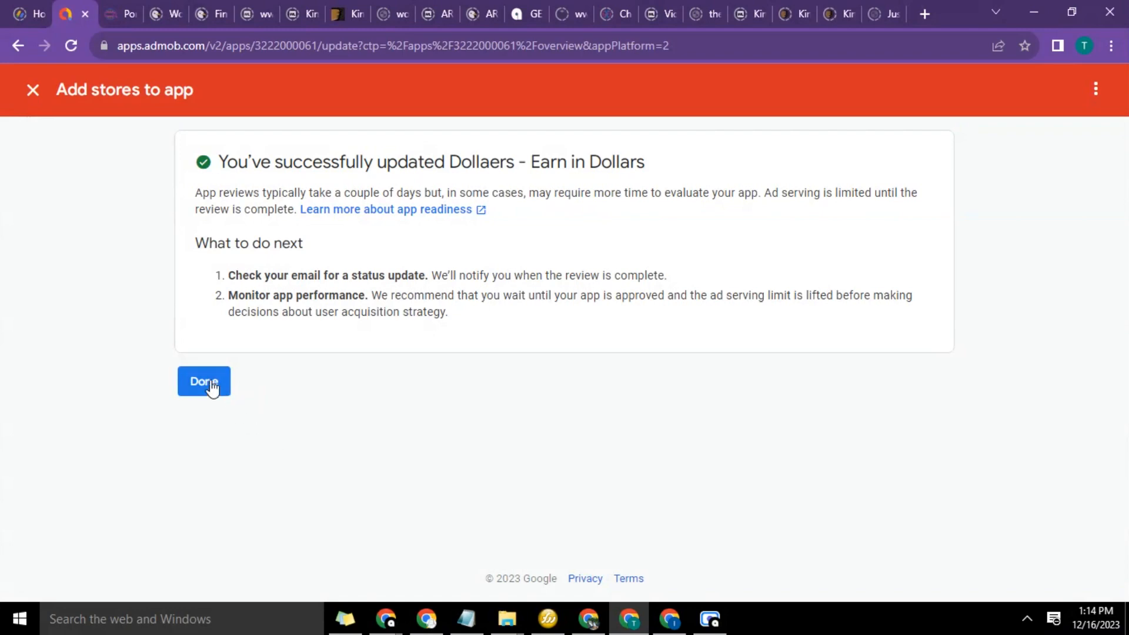
# Finish and return to the Dollaers App overview showing 'Getting ready' status
pyautogui.click(203, 381)
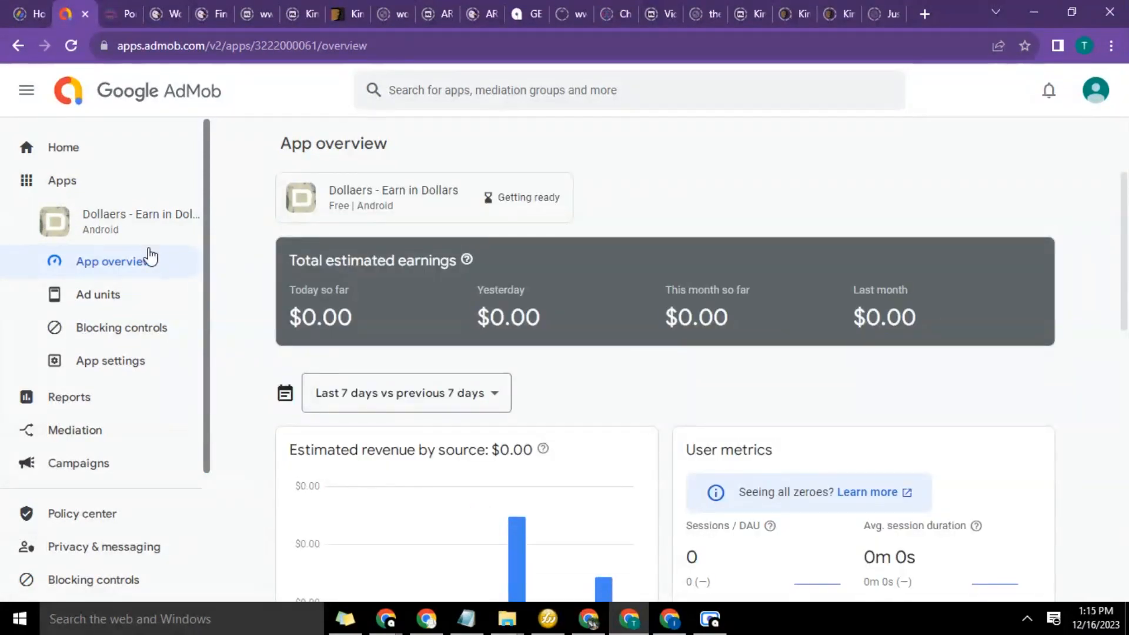
pyautogui.moveTo(511, 198)
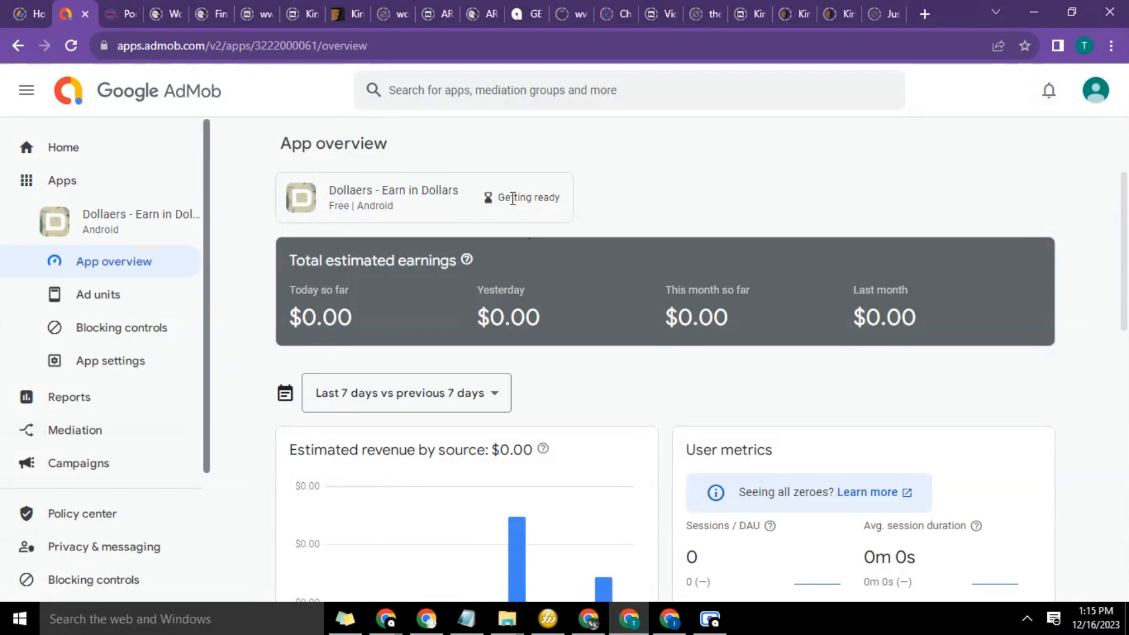